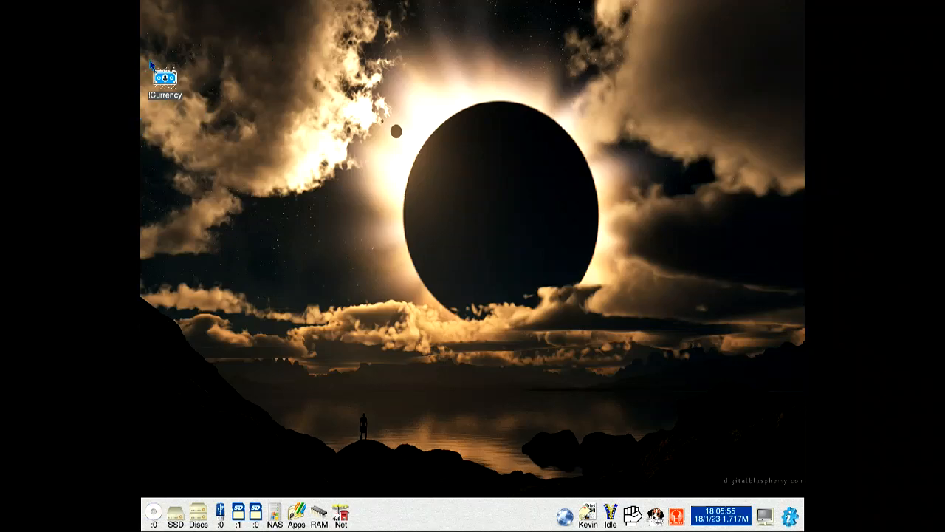
Launch Currency from the icon bar, dismiss the already-running warning, and bring up the converter window.
double_click(164, 74)
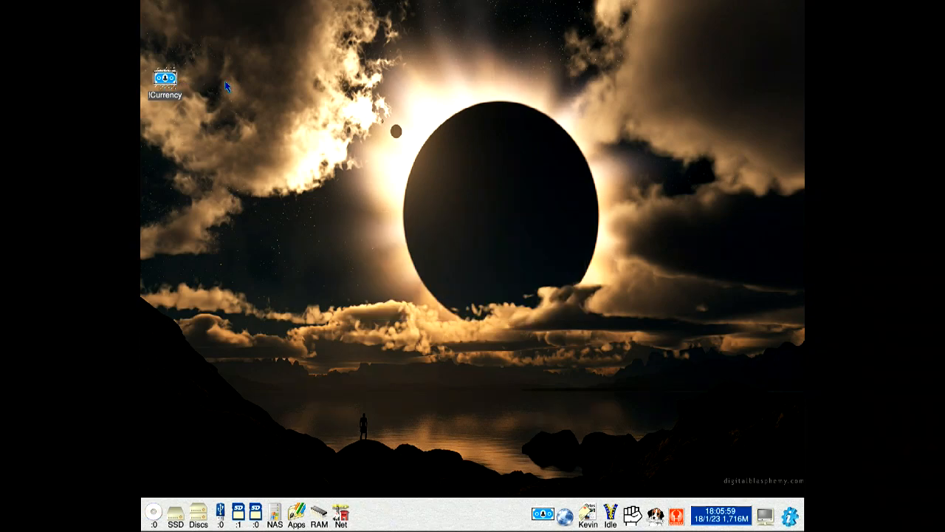
mouse_move(185, 97)
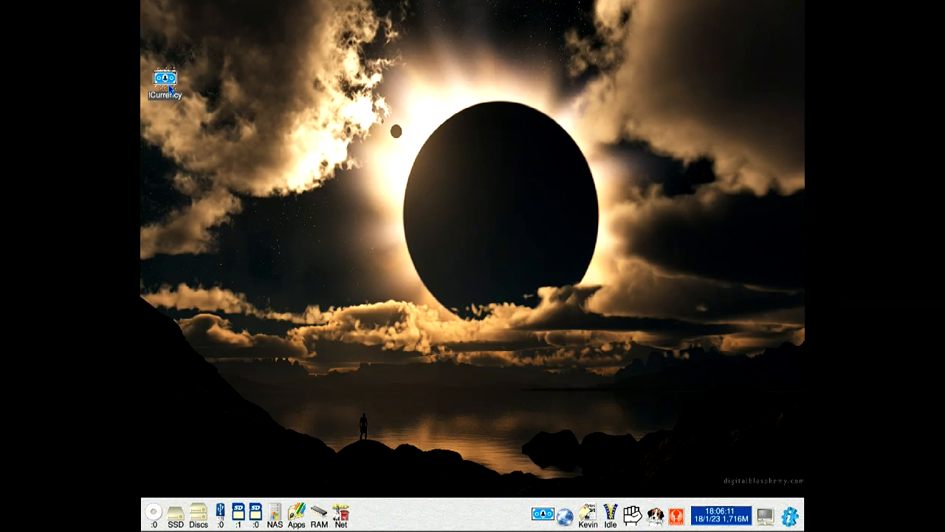
double_click(165, 79)
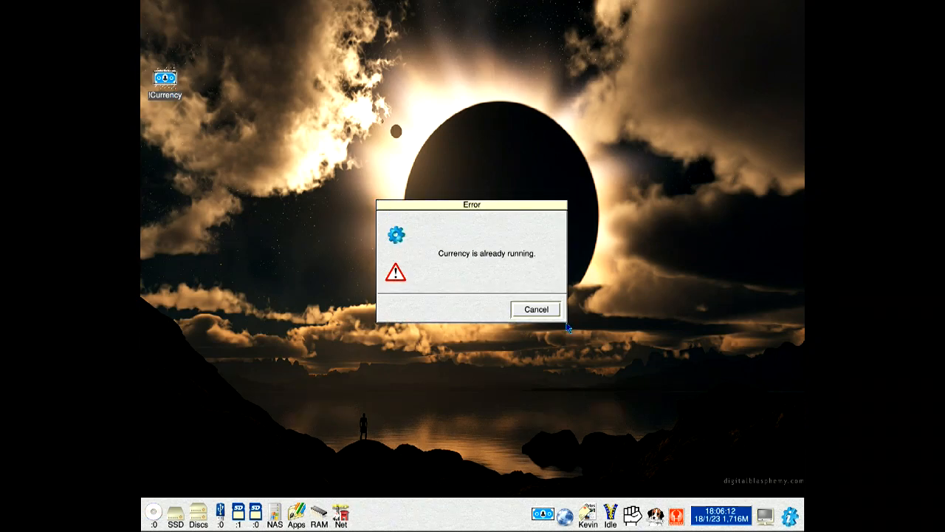
left_click(535, 308)
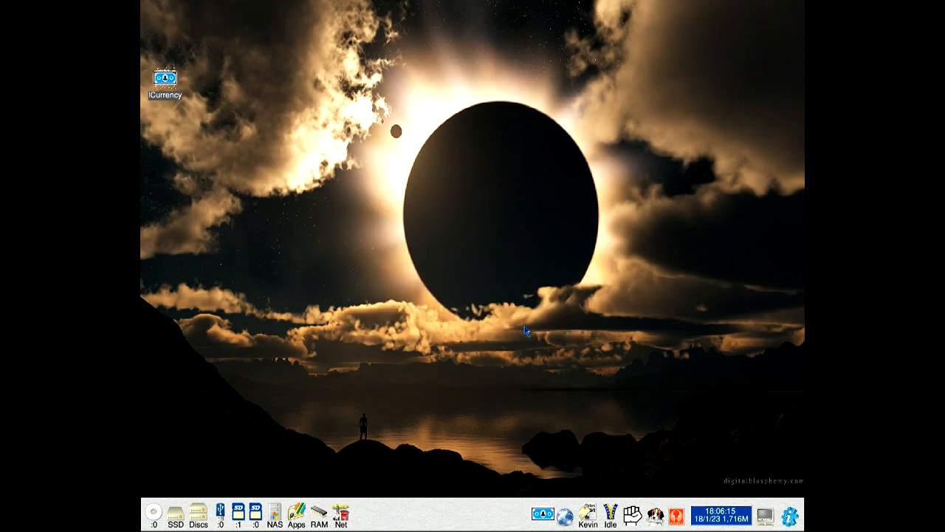
mouse_move(539, 484)
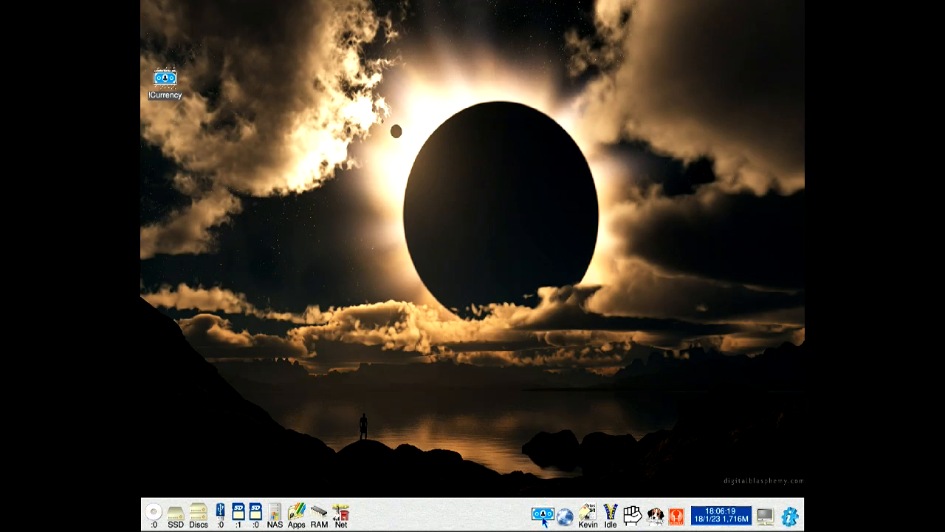
double_click(166, 80)
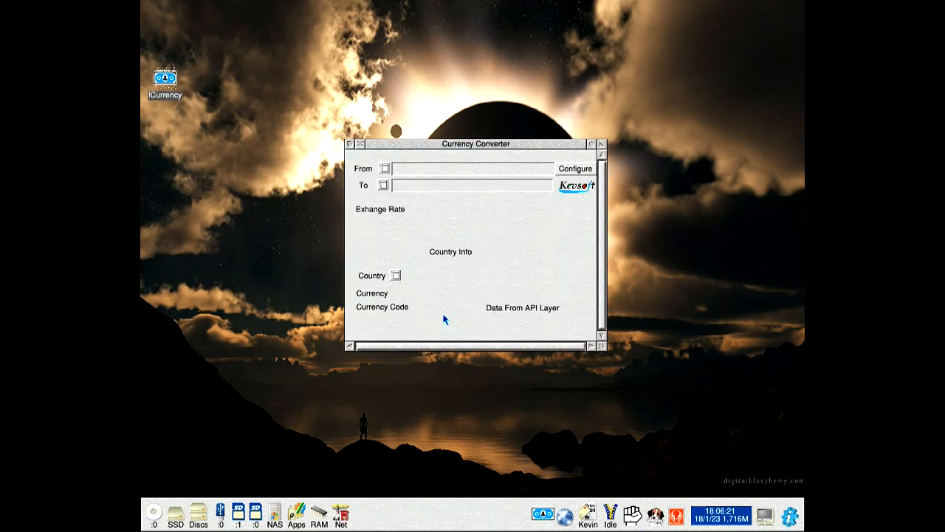
left_click_drag(473, 145, 381, 94)
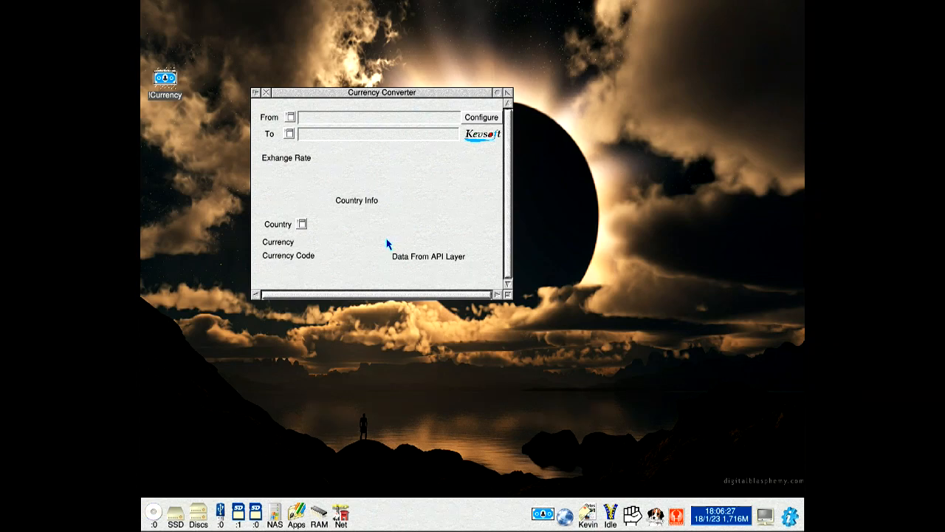
mouse_move(396, 233)
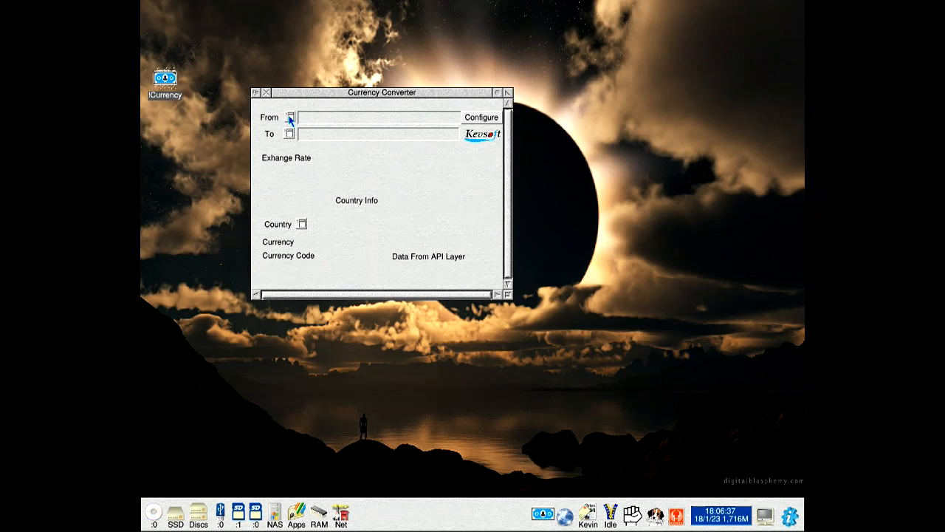
Convert British Pound Sterling to Panamanian Balboa, giving the rate 1.233948.
left_click(289, 119)
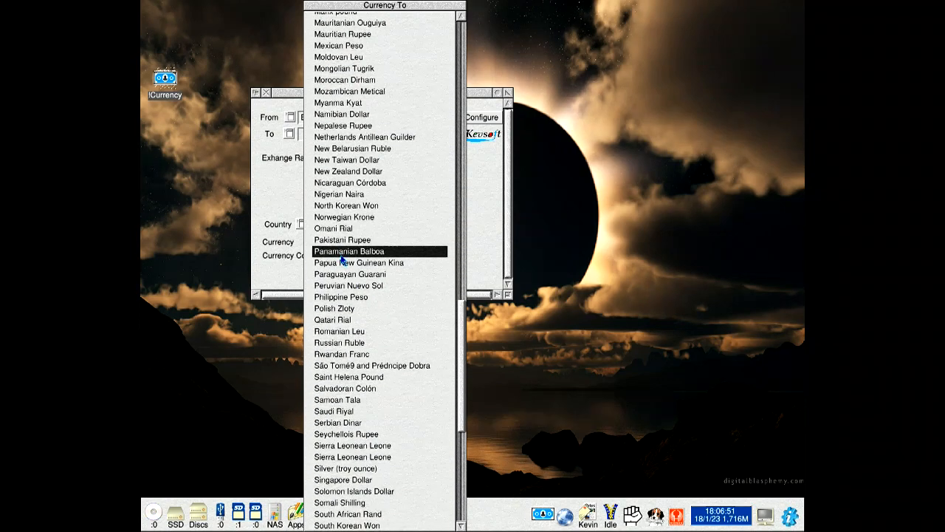
left_click(349, 251)
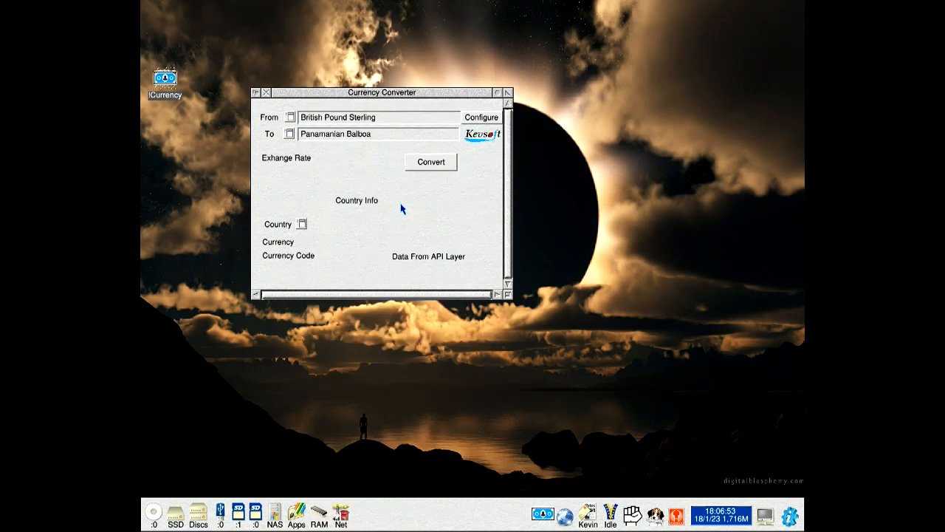
left_click(431, 161)
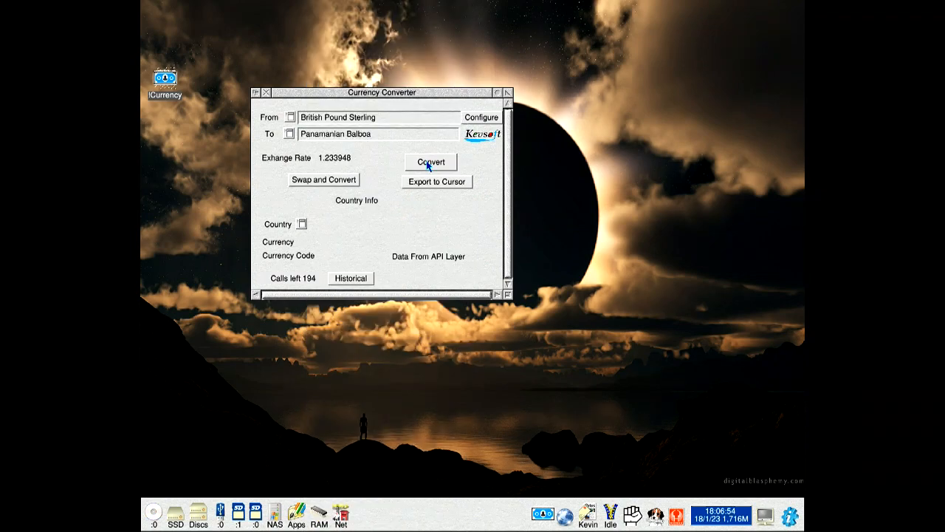
mouse_move(288, 284)
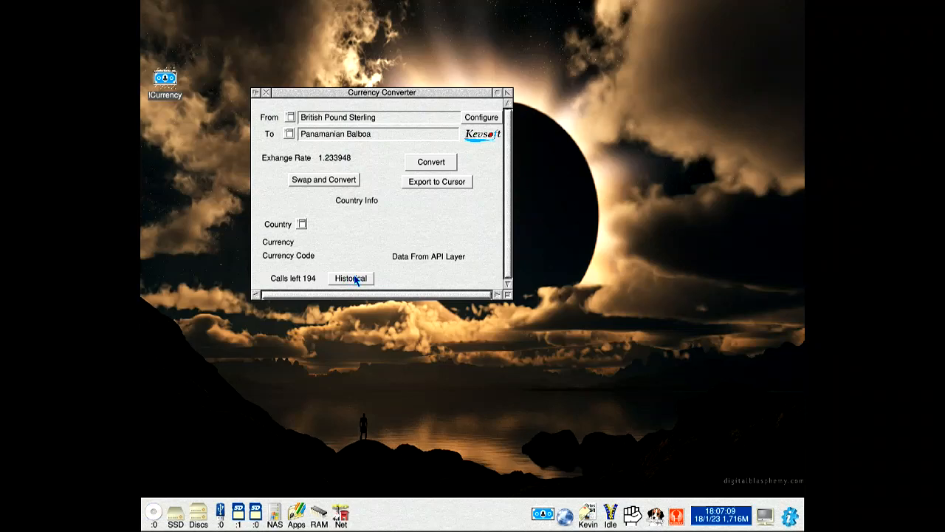
Fetch the 4-week pound-to-balboa history, save it as CSV, and close the rates table.
left_click(351, 277)
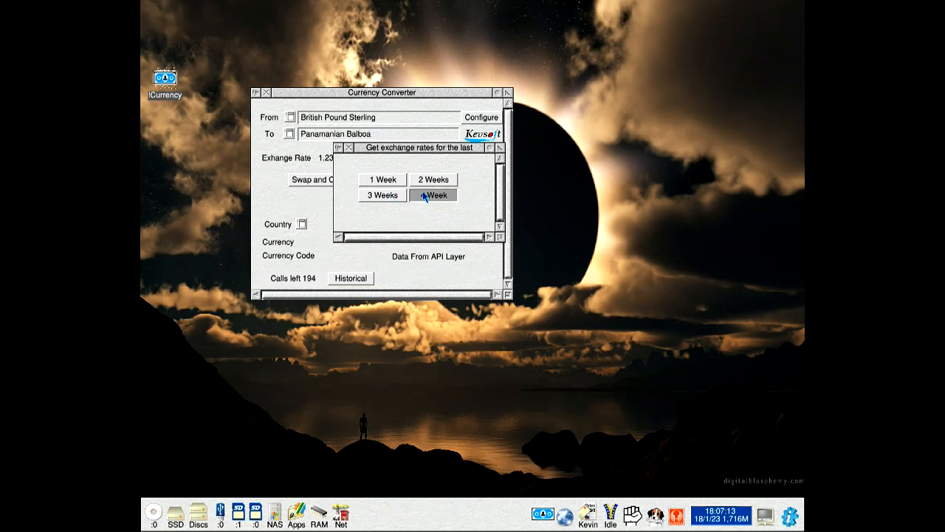
left_click(432, 195)
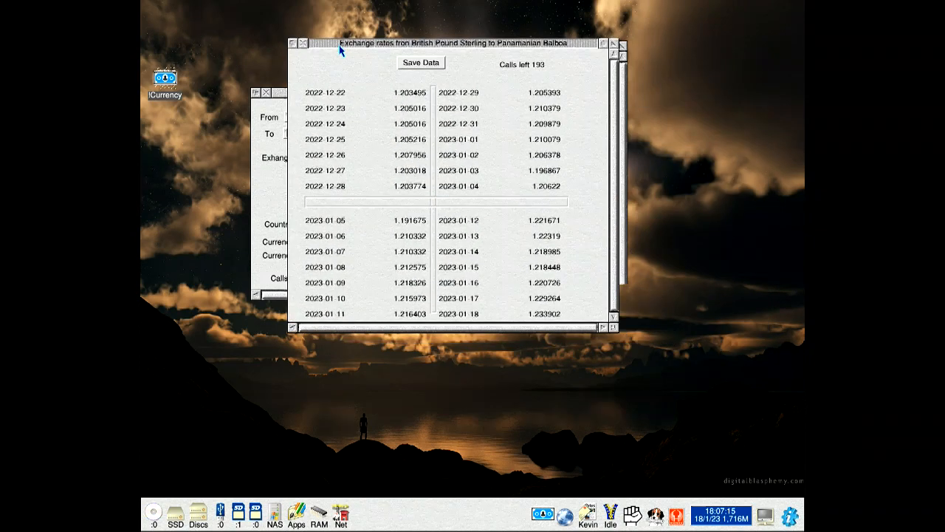
left_click(420, 62)
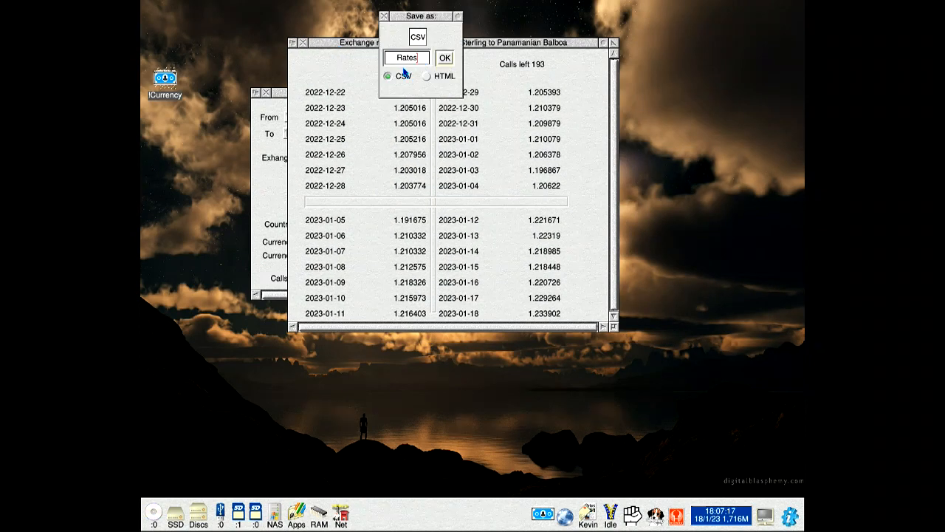
left_click(425, 77)
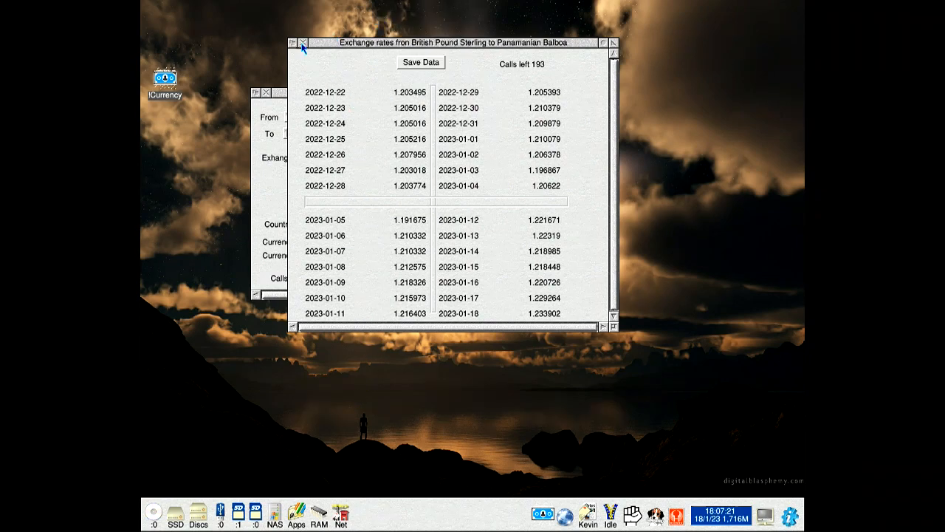
left_click(301, 42)
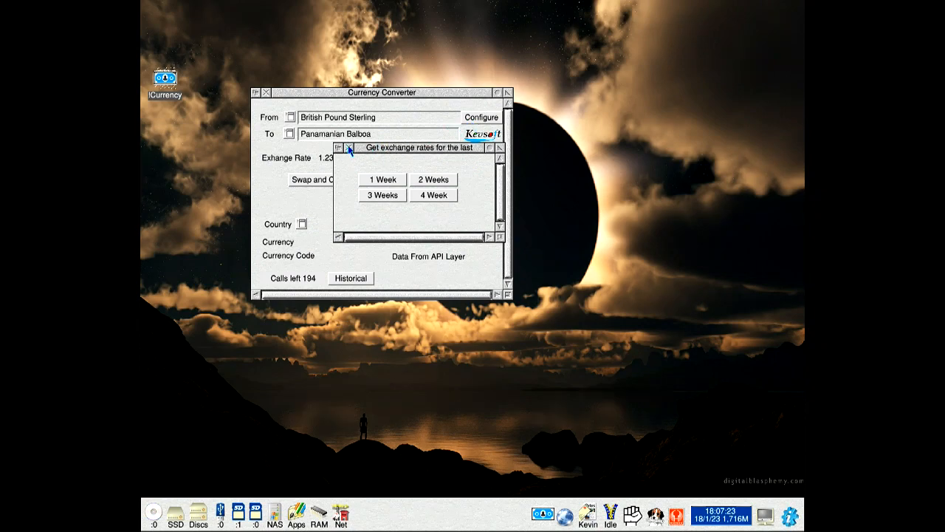
Close the period chooser and Configure, choose United Kingdom as country, and request World Bank data.
left_click(481, 118)
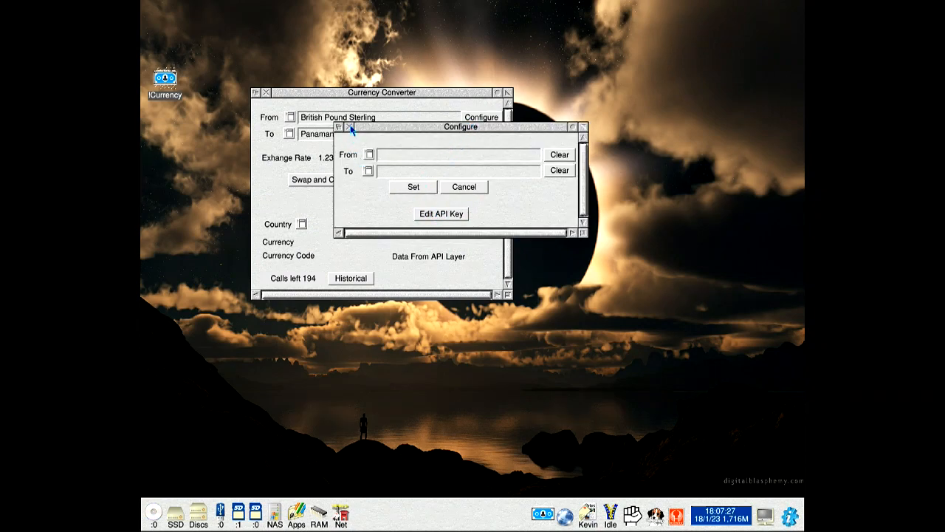
left_click(303, 225)
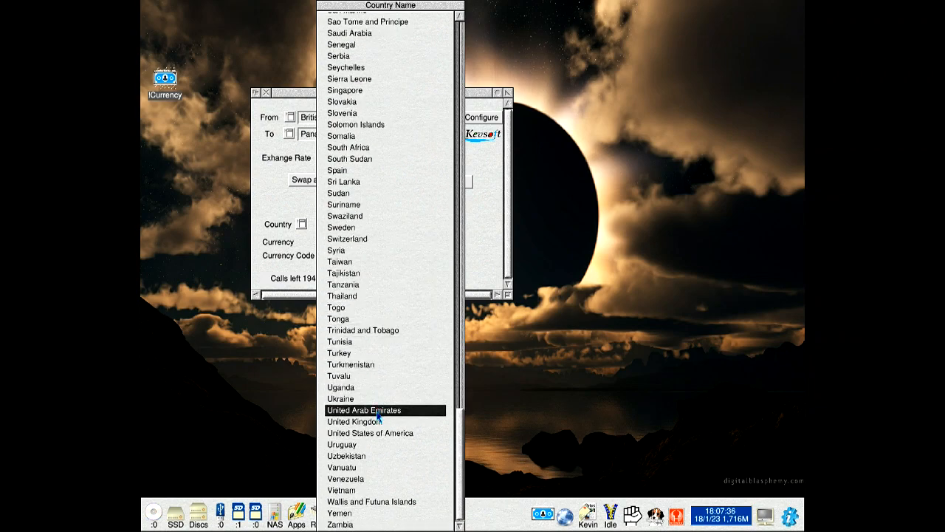
left_click(348, 422)
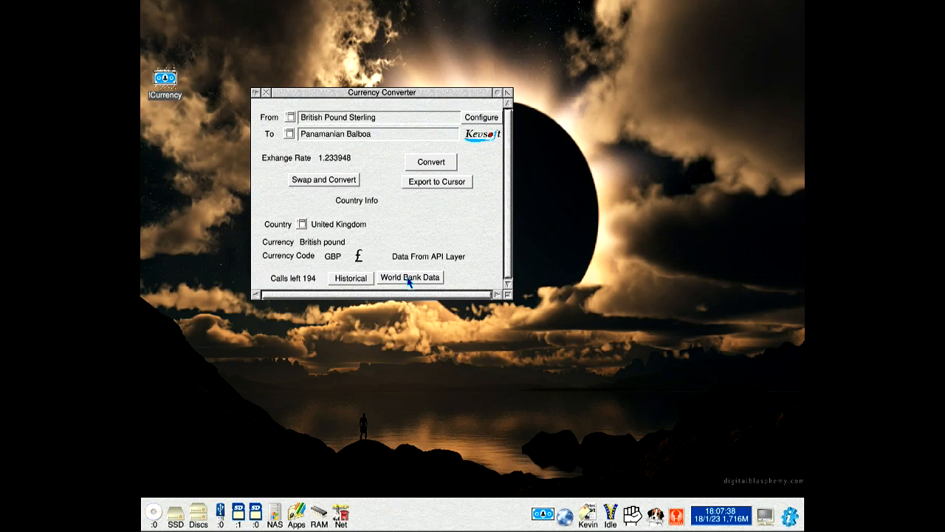
left_click(411, 278)
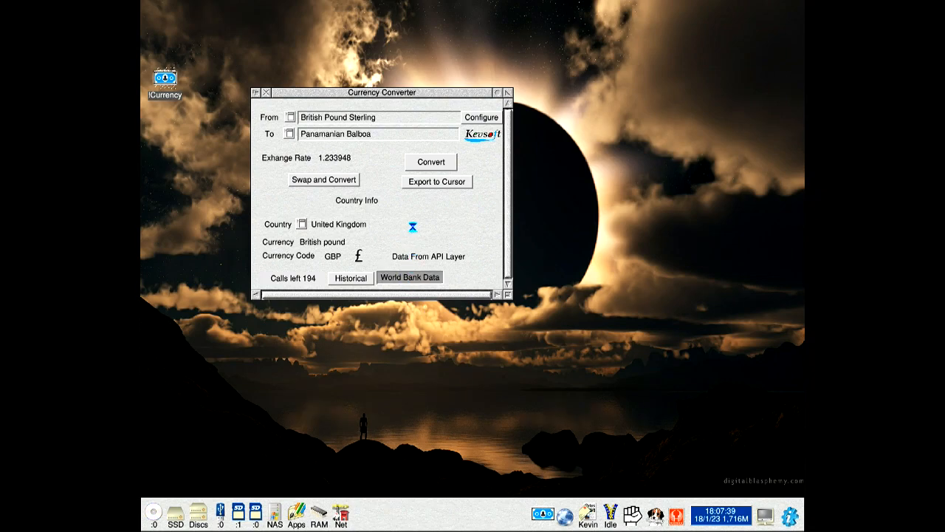
Show the United Kingdom World Bank GDP, population and life expectancy figures for 2012–2021.
left_click(409, 277)
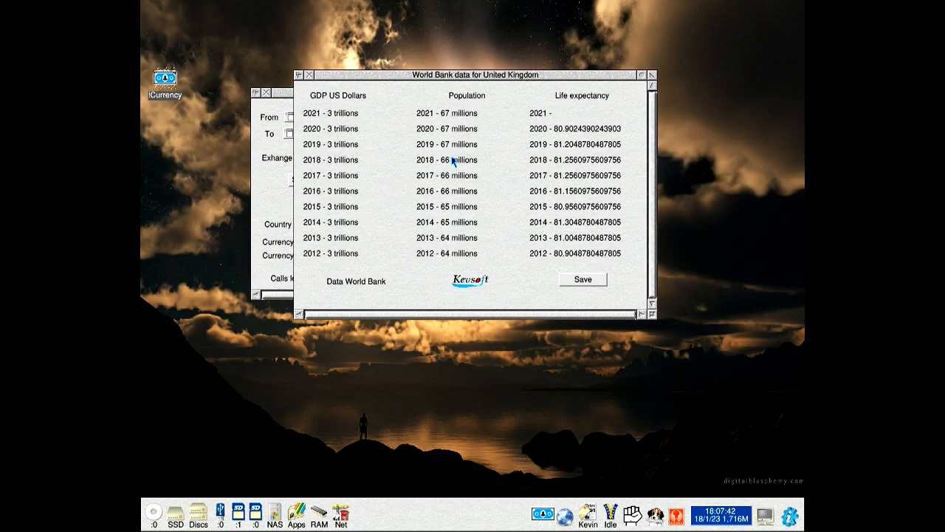
mouse_move(575, 135)
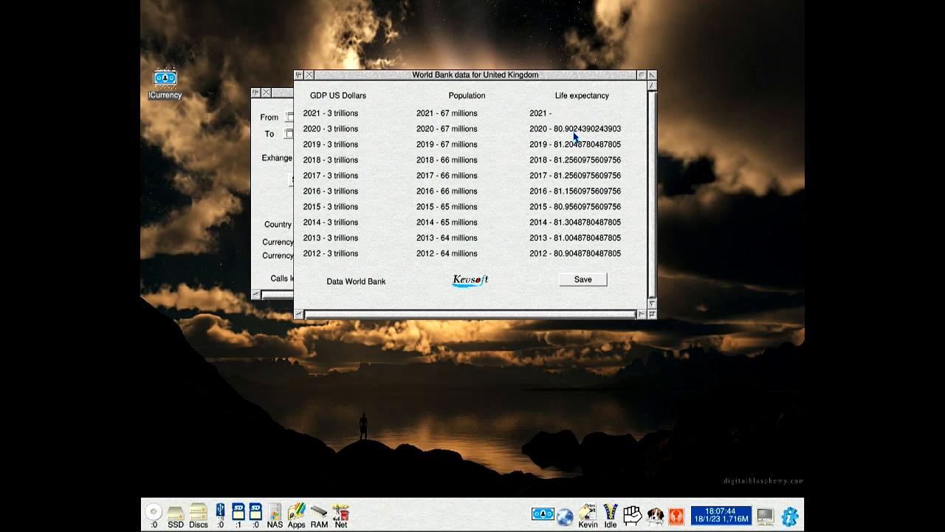
mouse_move(384, 181)
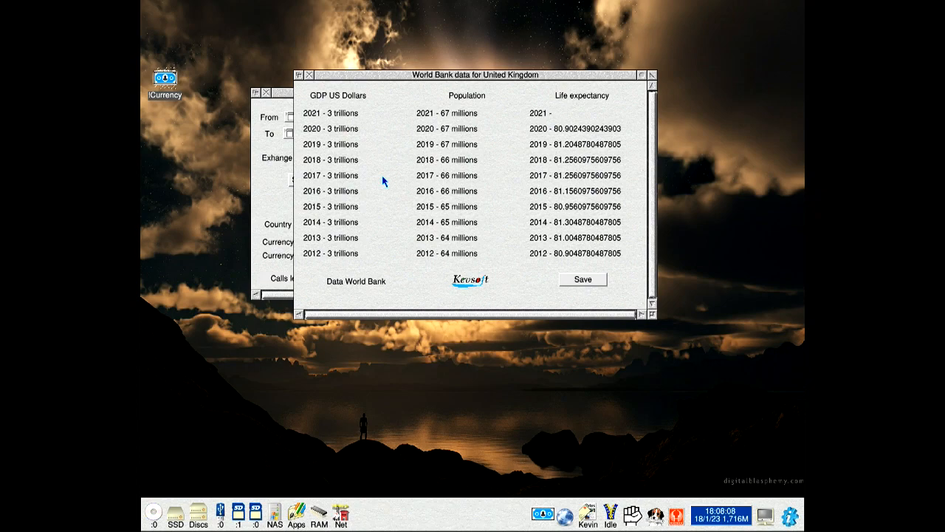
mouse_move(287, 6)
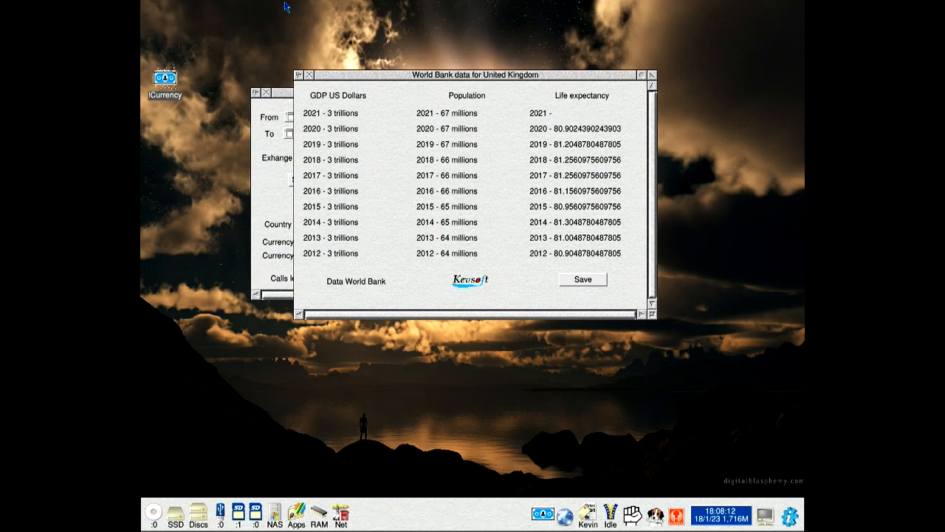
Close the World Bank data window, leaving United Kingdom info and the 1.233948 rate.
left_click(309, 74)
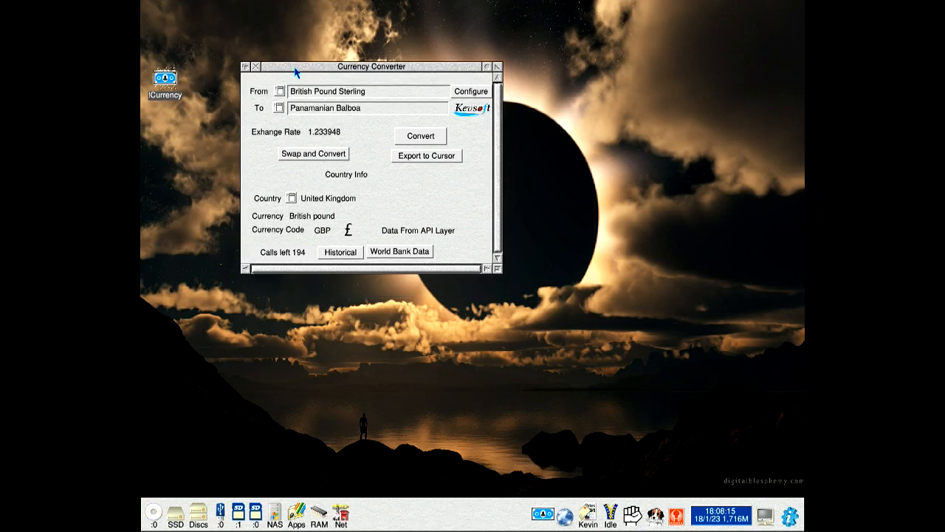
mouse_move(456, 239)
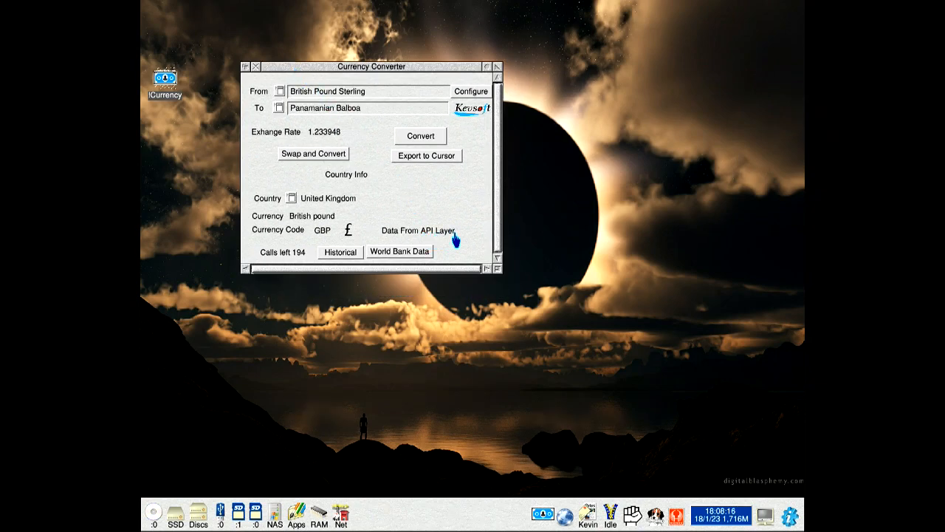
mouse_move(456, 245)
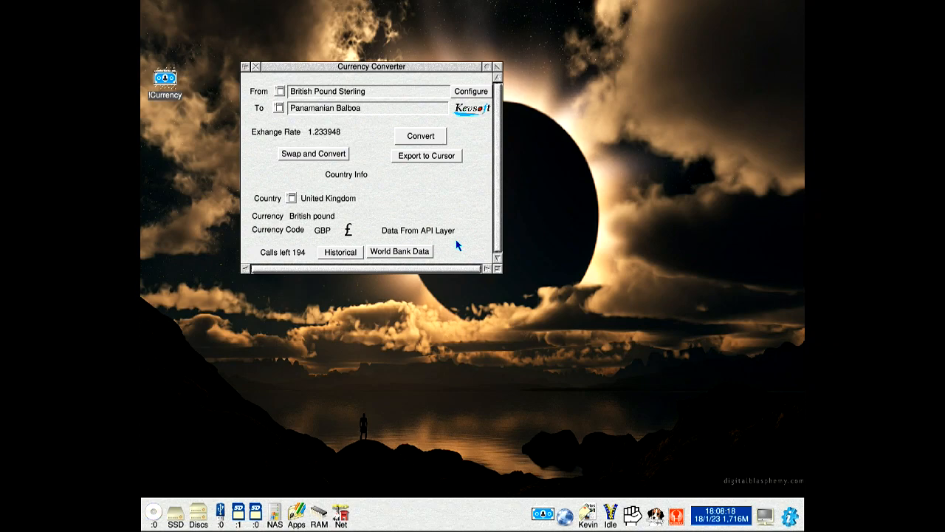